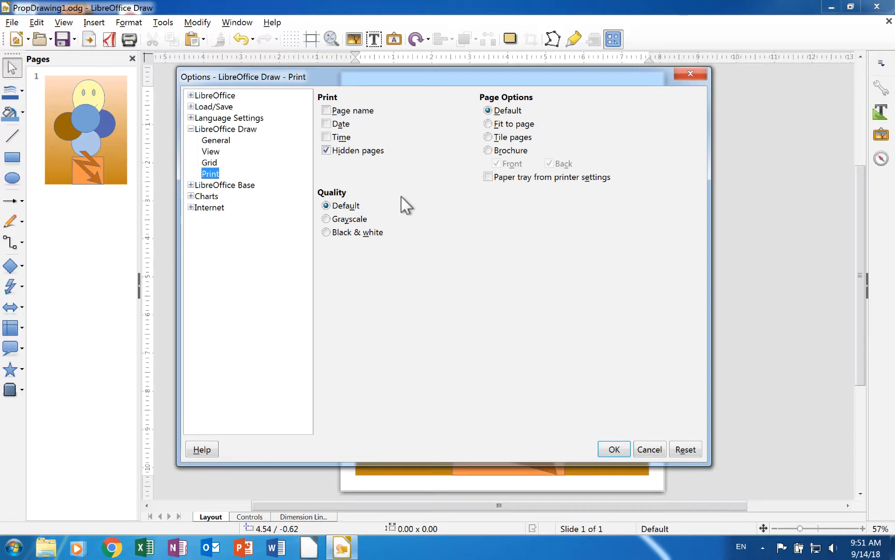
mouse_move(320, 197)
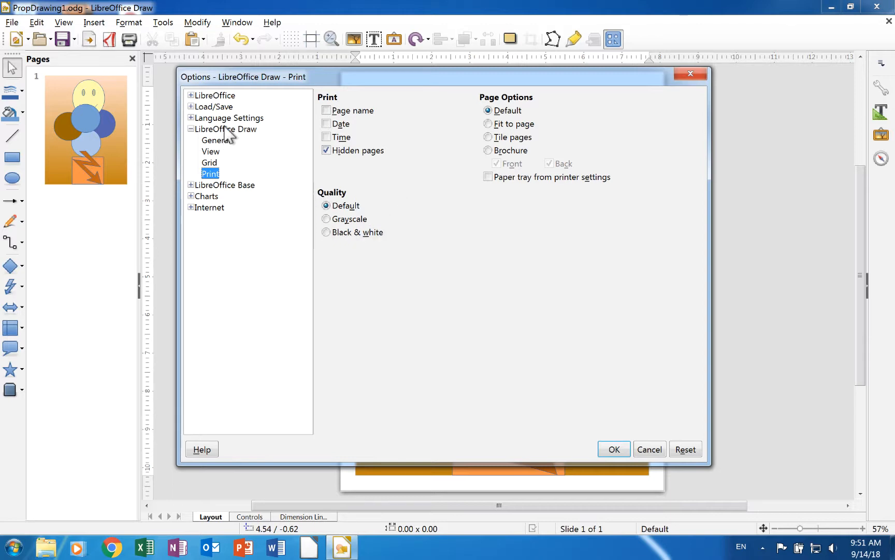
mouse_move(227, 144)
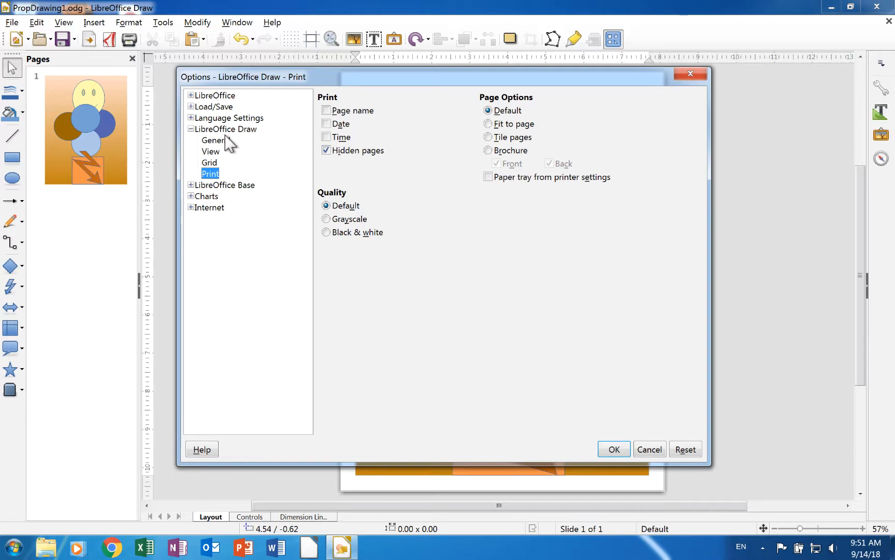
- Move from the General page to the Grid and snapping page in the Draw options
click(214, 140)
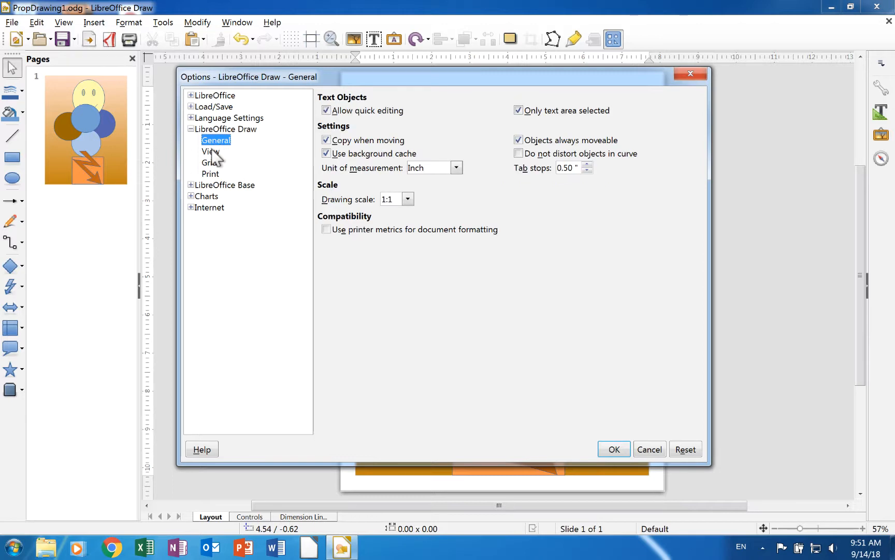
click(209, 163)
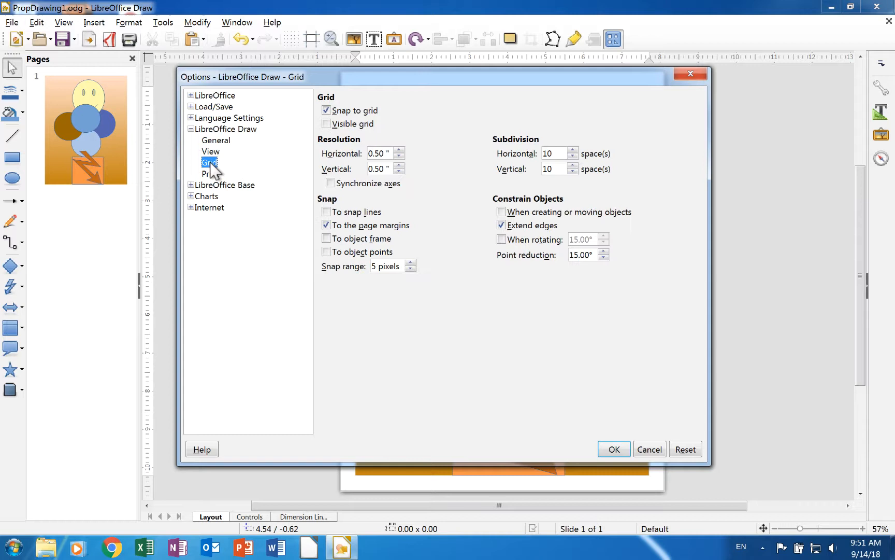
mouse_move(294, 168)
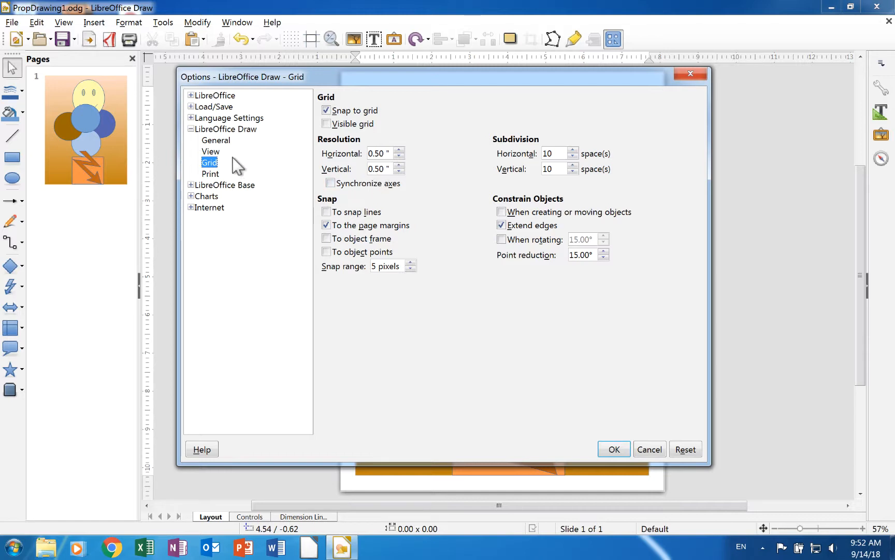
mouse_move(230, 176)
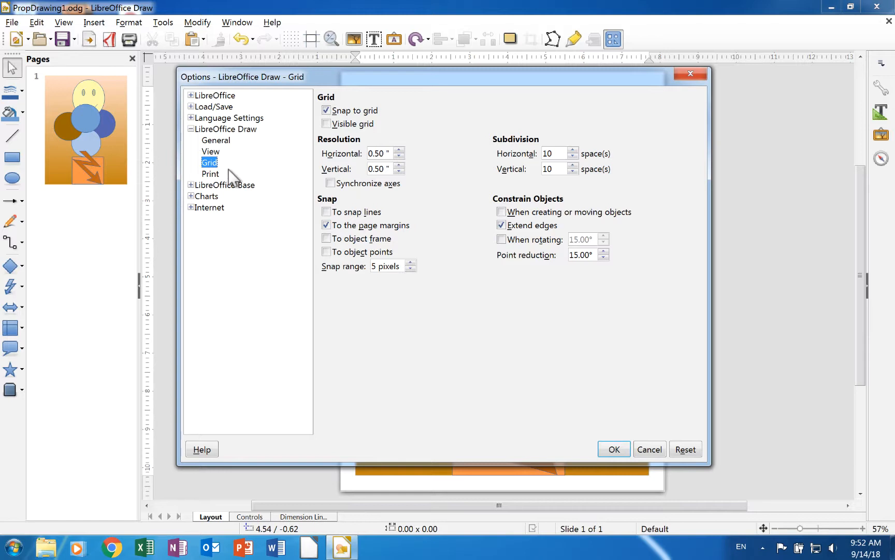
mouse_move(224, 175)
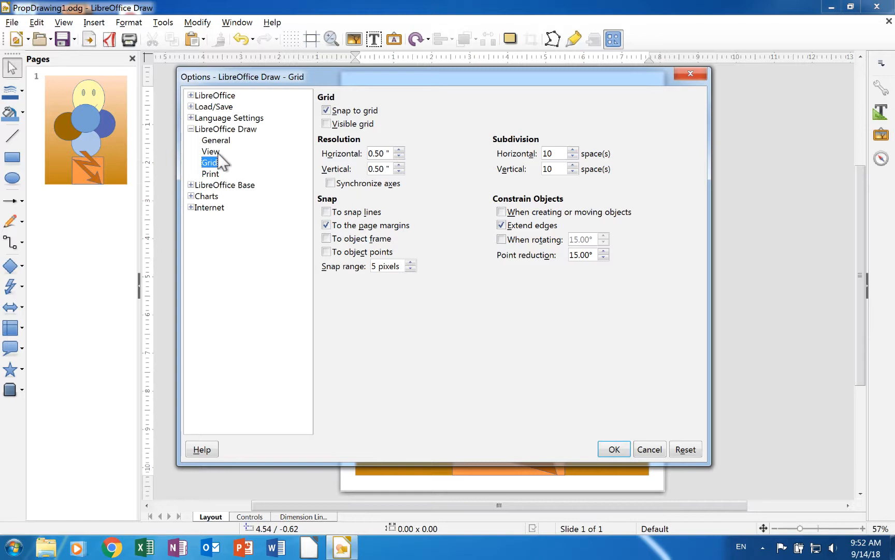
mouse_move(690, 73)
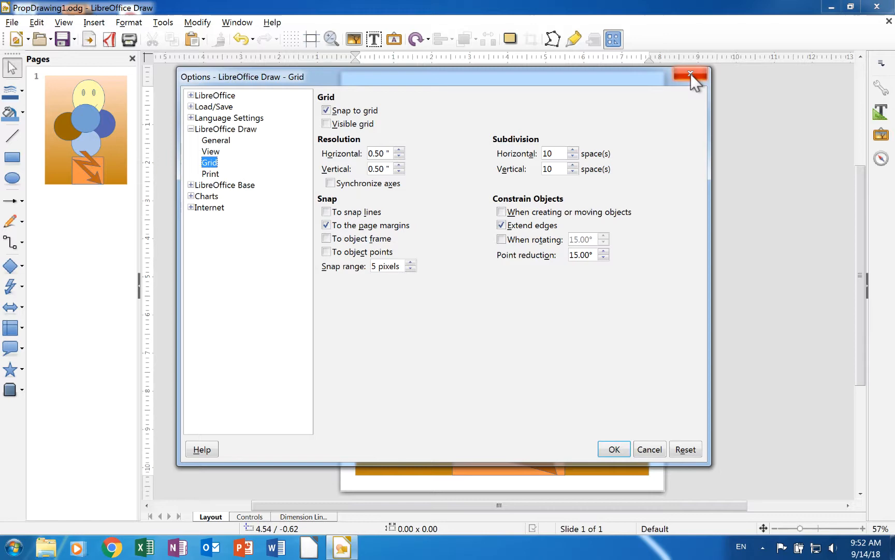
click(690, 75)
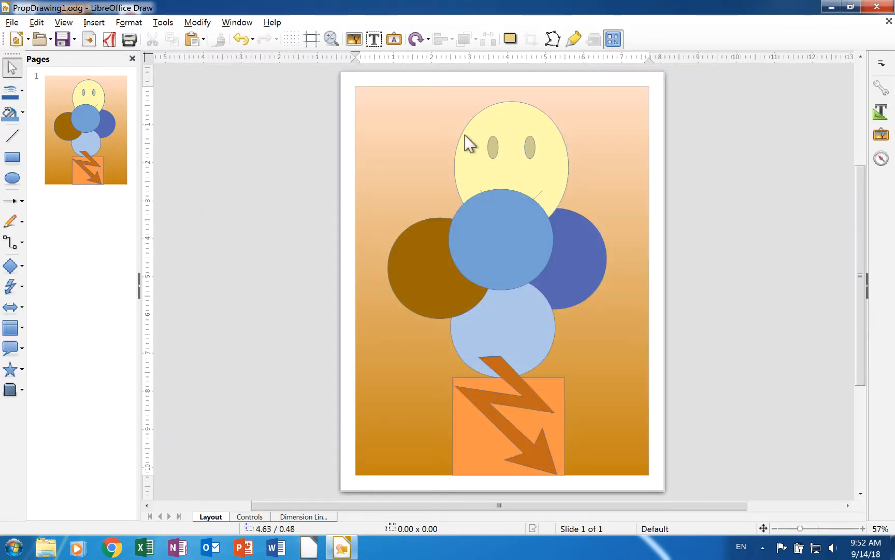
mouse_move(486, 280)
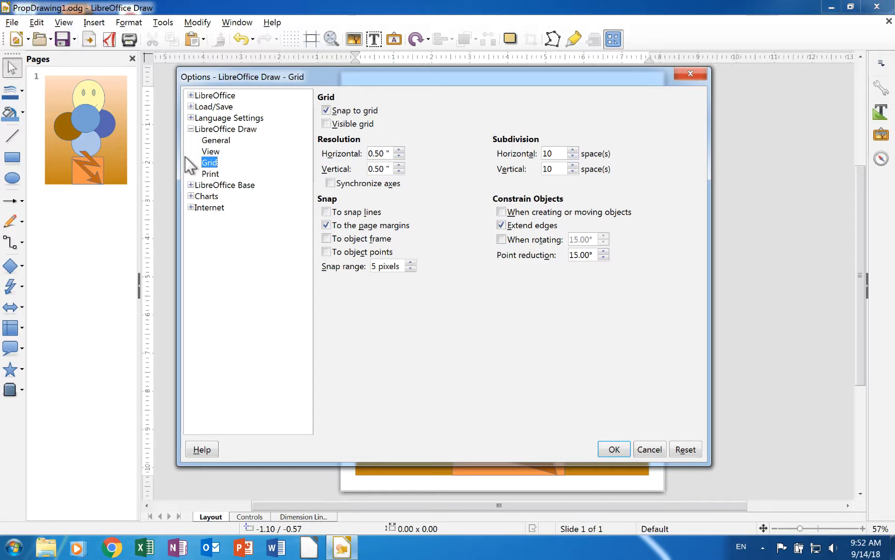
- Return to the Draw General page showing text editing, measurement unit and drawing scale
click(216, 140)
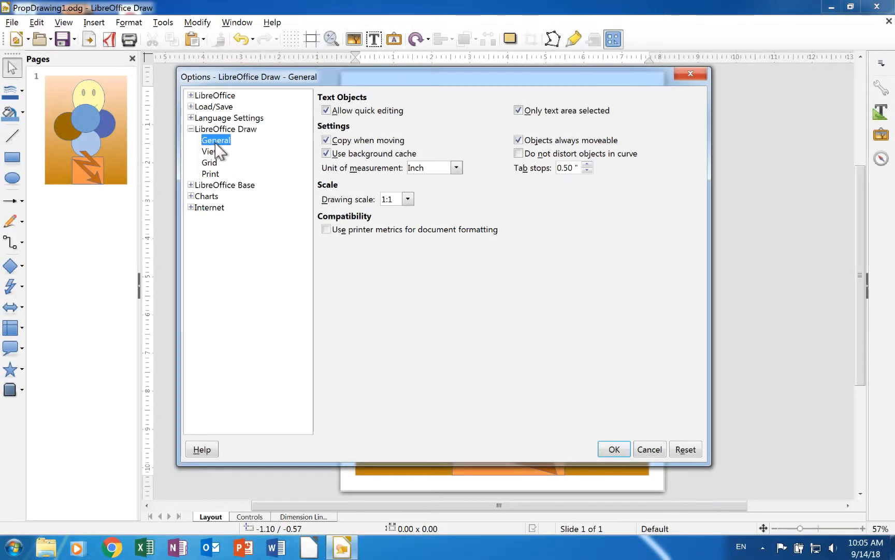
mouse_move(220, 156)
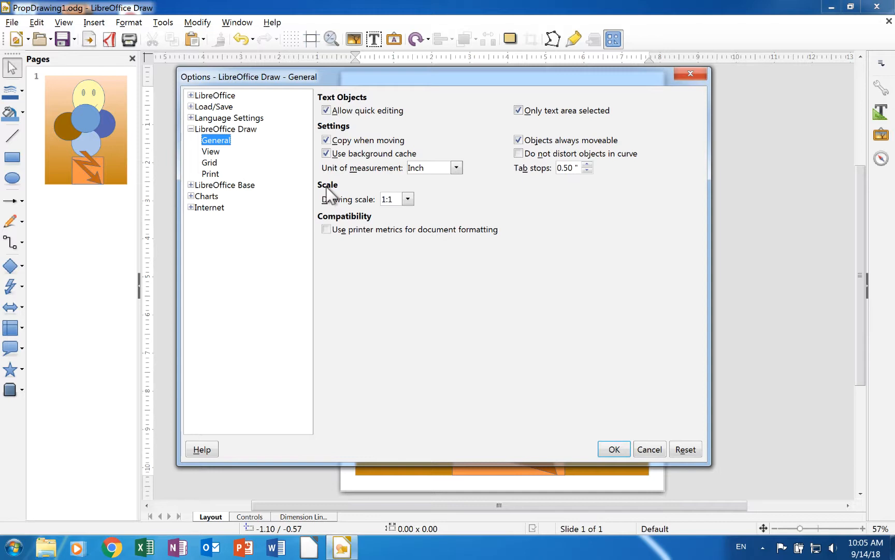
mouse_move(336, 103)
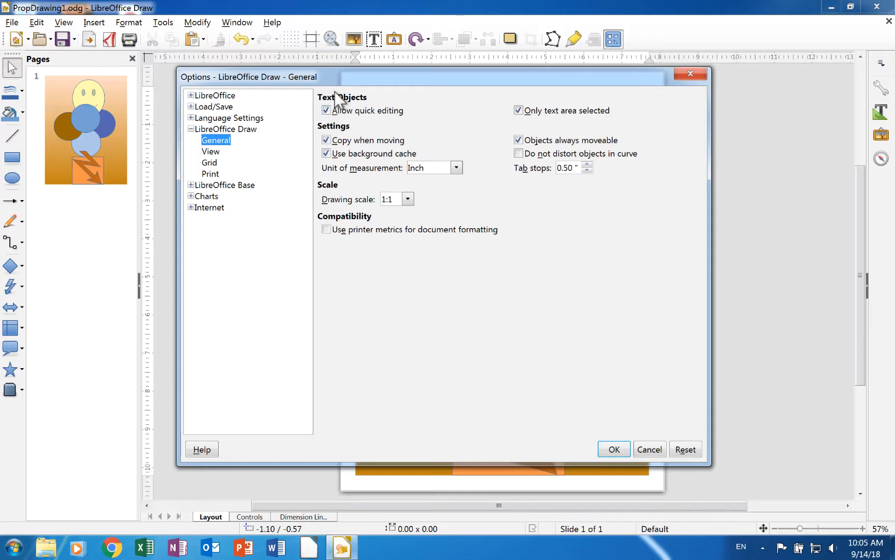
mouse_move(374, 106)
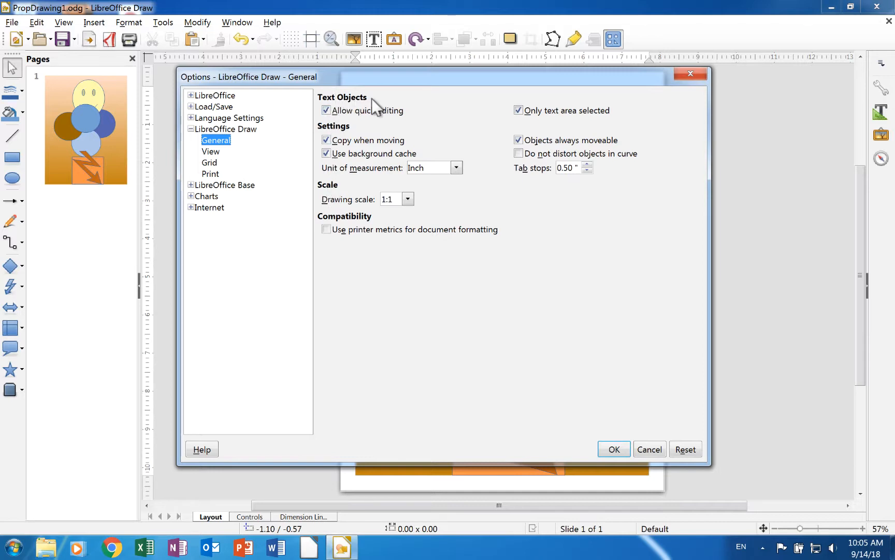
mouse_move(365, 114)
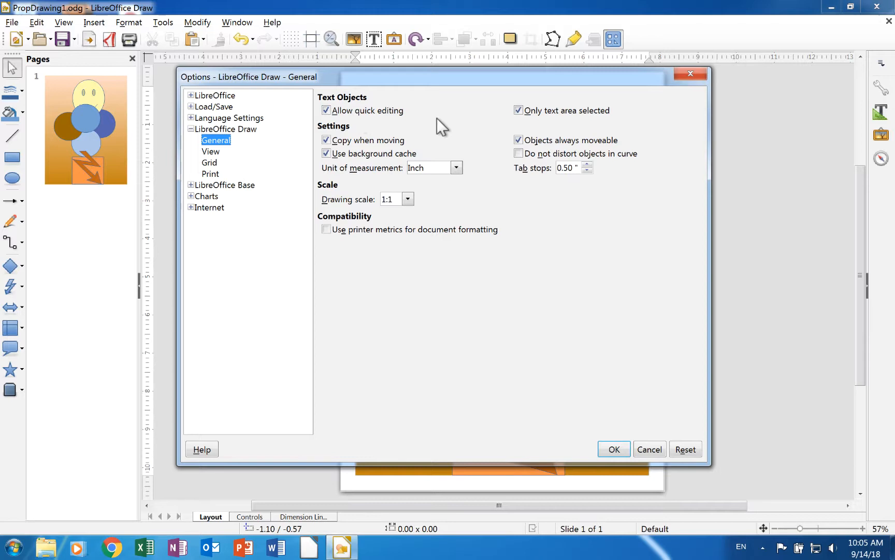
mouse_move(614, 124)
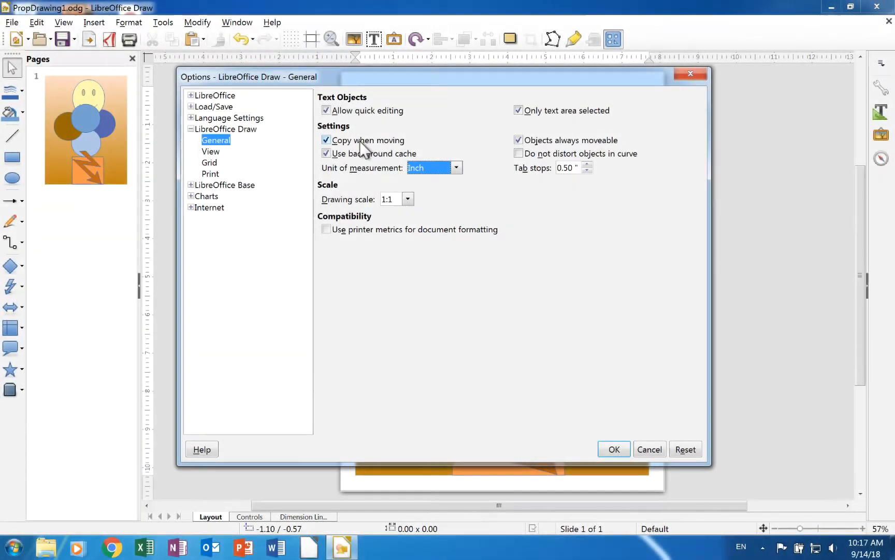
- Leave the measurement unit on Inch, enter 0.5 tab stops, and list the drawing scale ratios
click(518, 140)
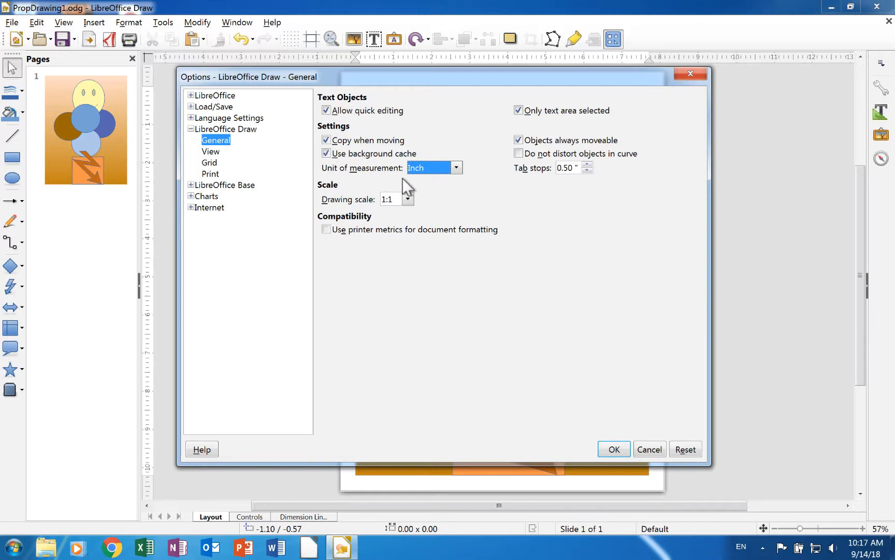
click(455, 168)
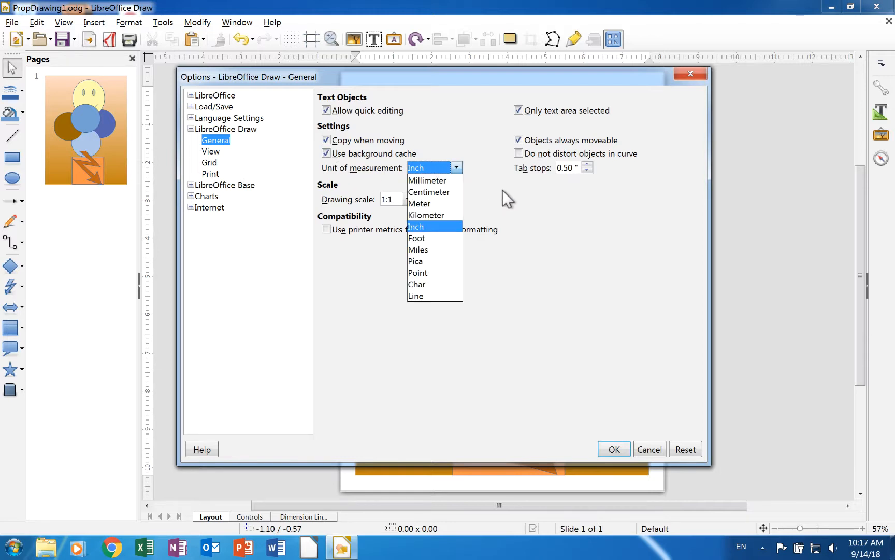
click(416, 227)
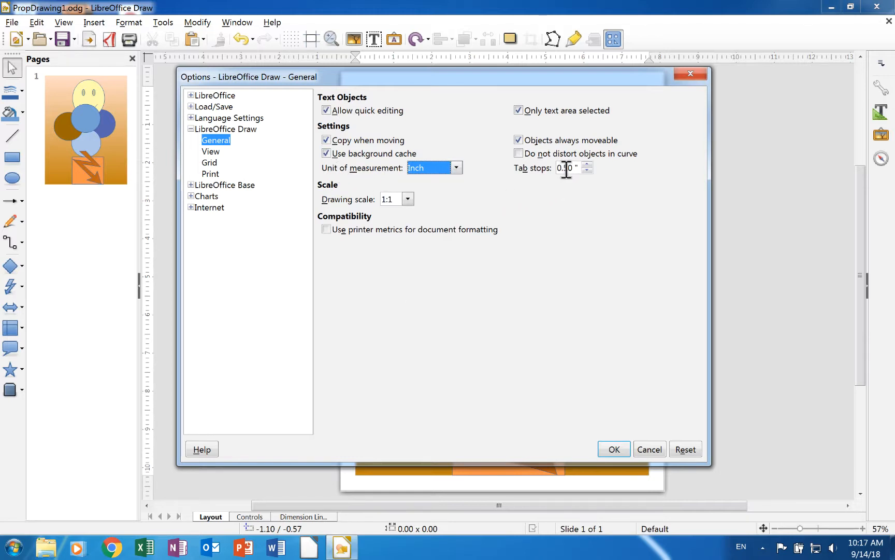
text(0.5)
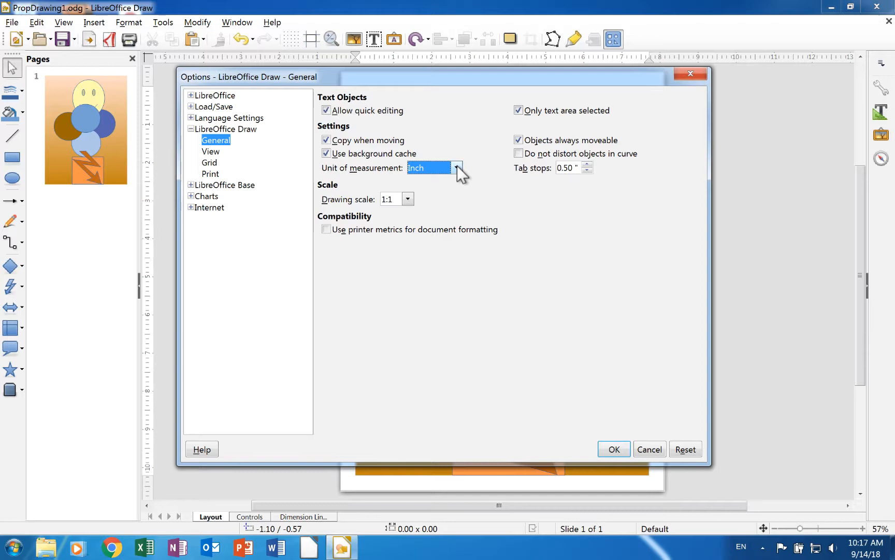
click(456, 167)
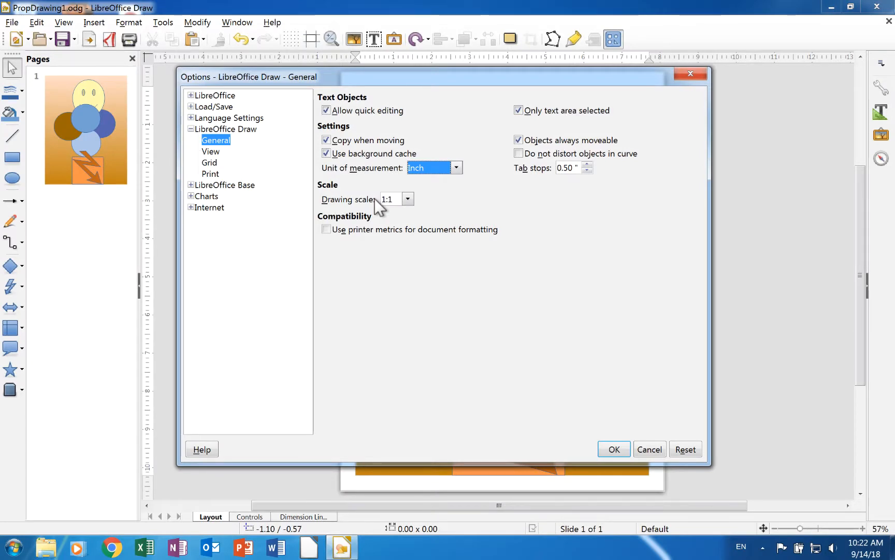
click(408, 199)
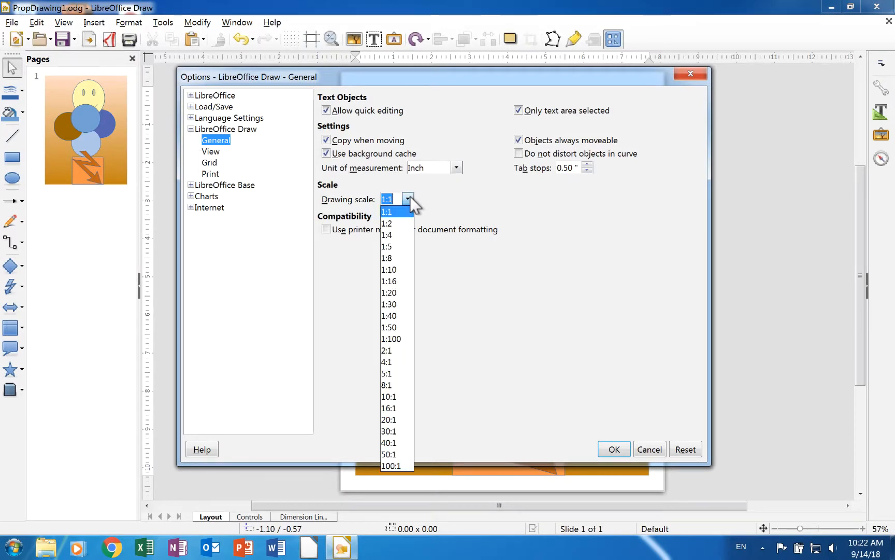
mouse_move(391, 397)
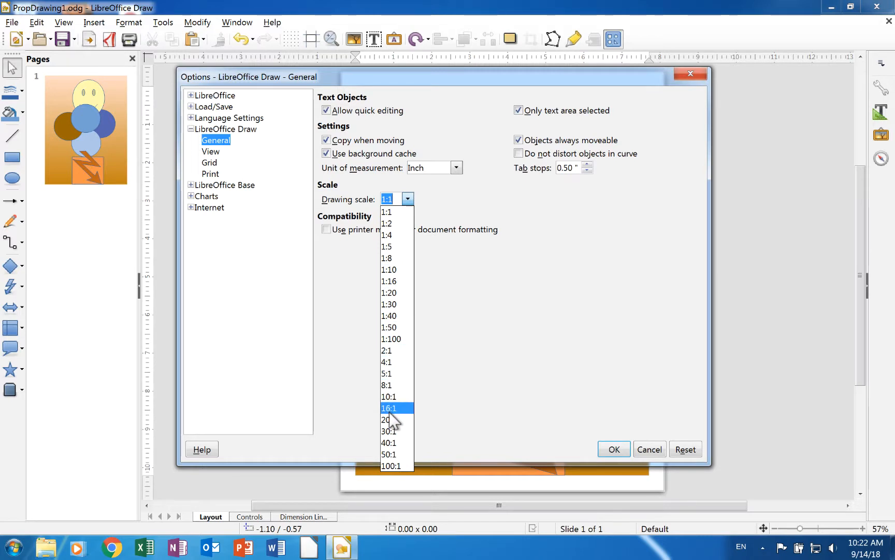
mouse_move(391, 419)
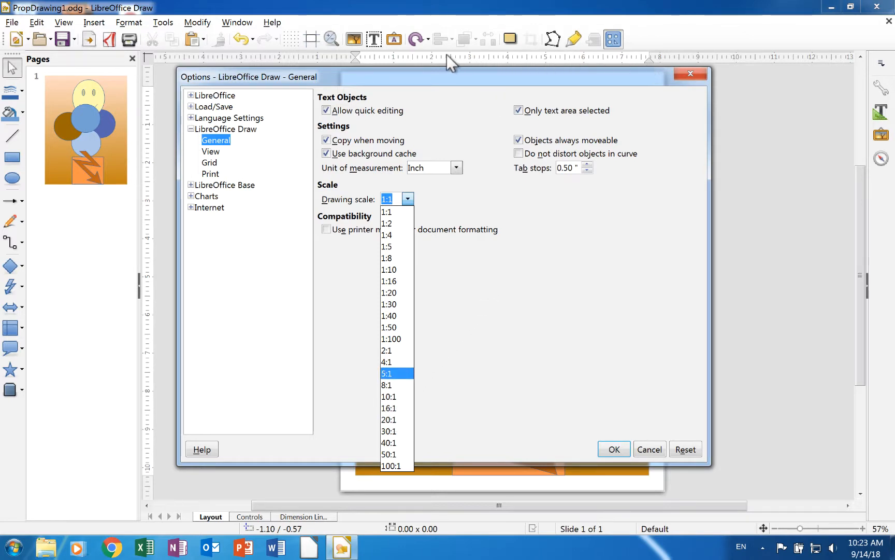
mouse_move(146, 192)
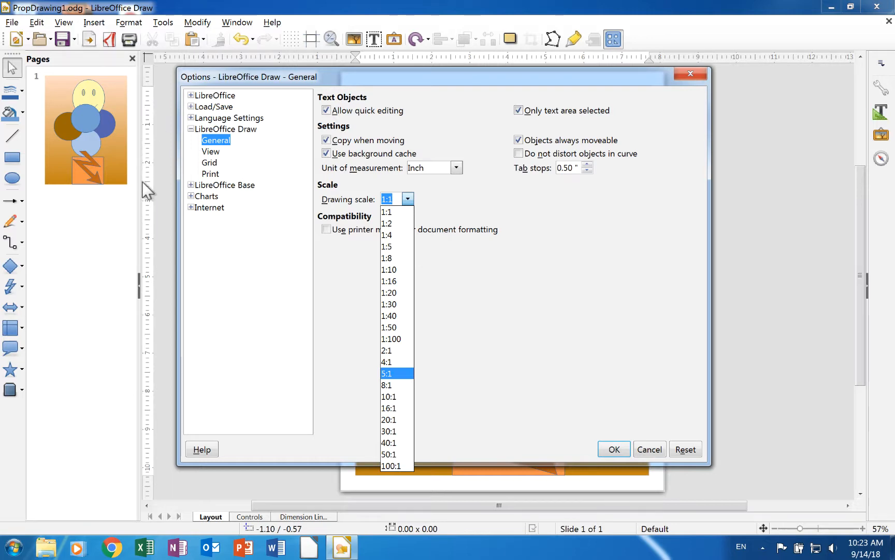
mouse_move(151, 245)
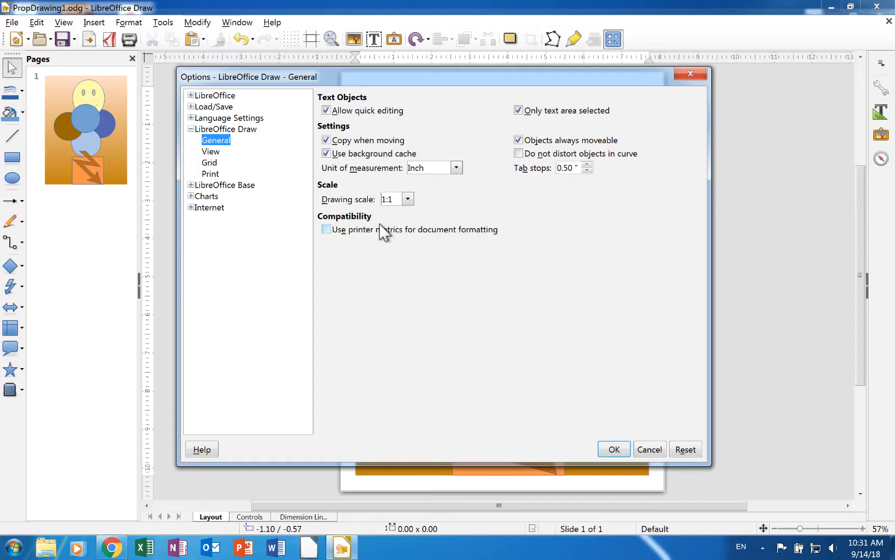
mouse_move(463, 238)
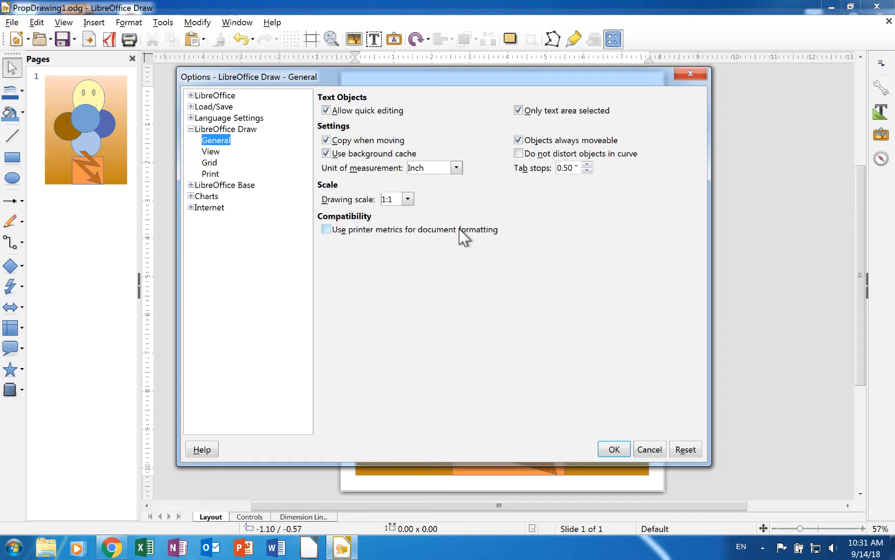
mouse_move(426, 244)
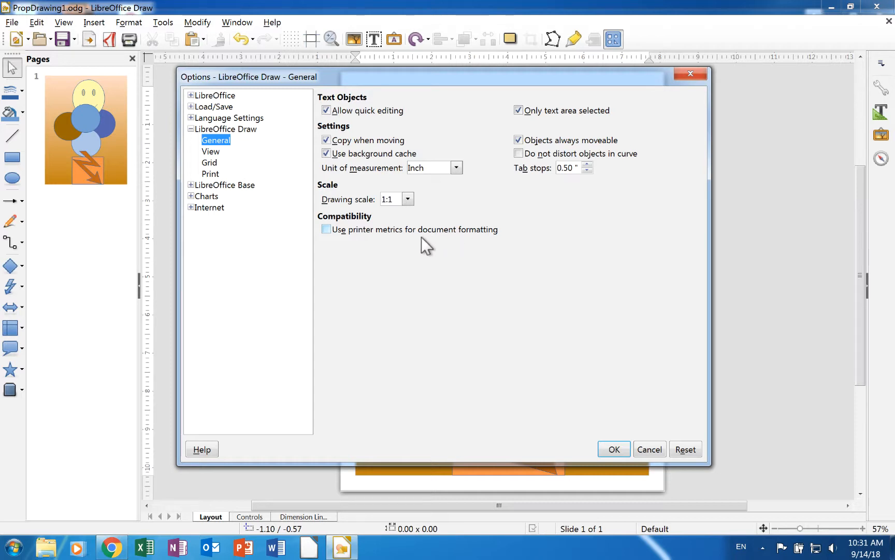
- Keep the 1:1 scale, enable printer metrics for formatting, and show the View page
click(326, 229)
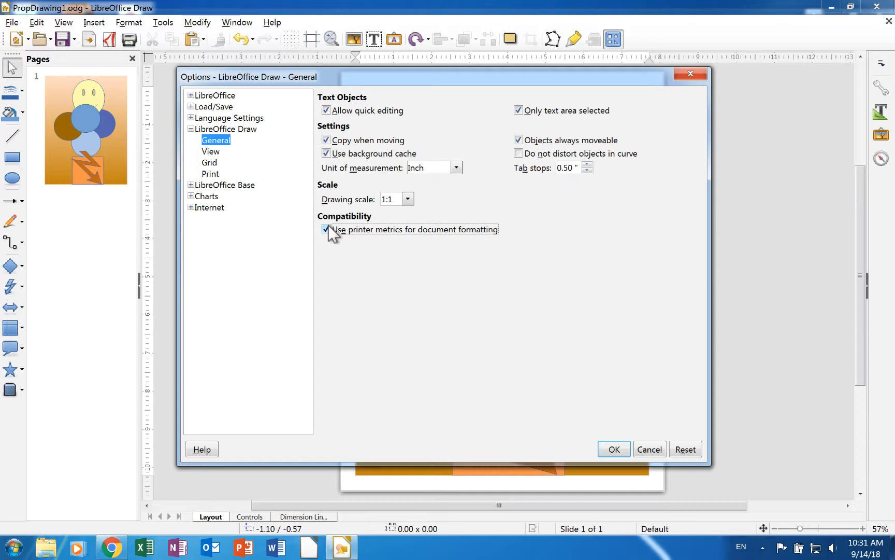
click(211, 151)
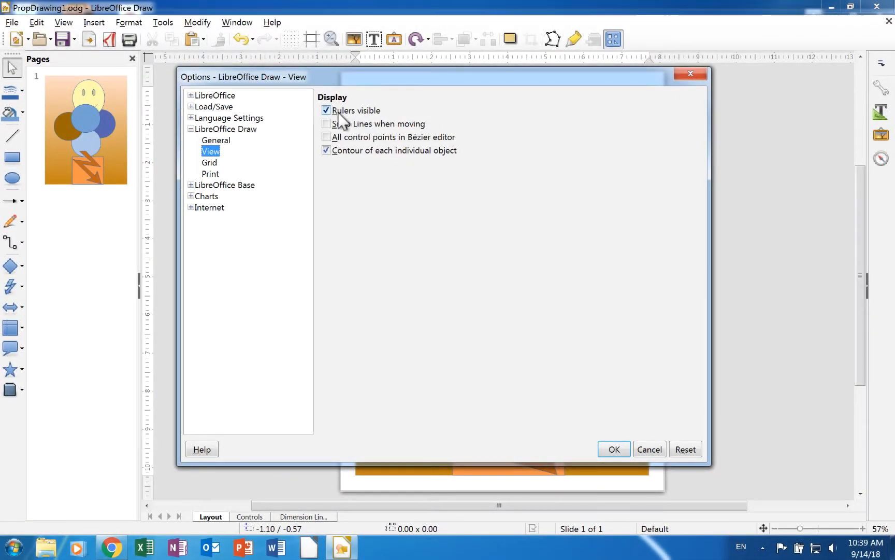
mouse_move(354, 102)
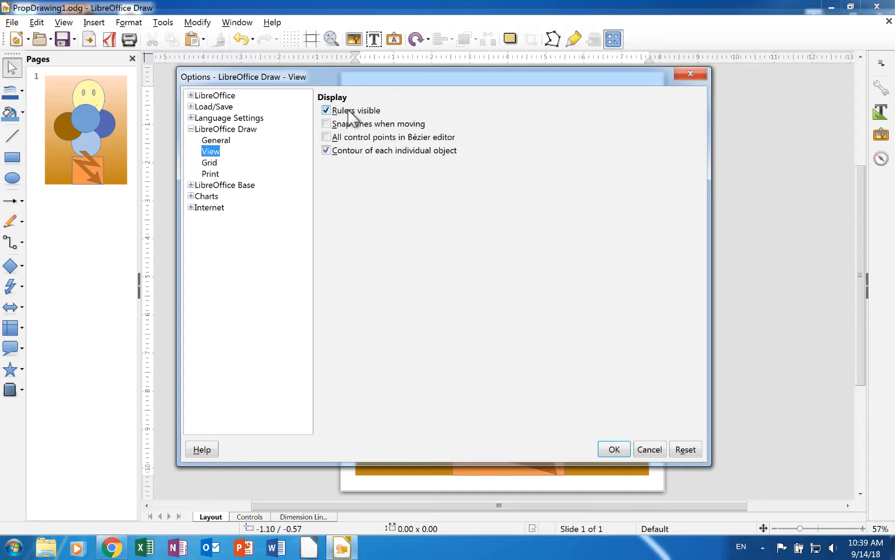
- Review the View display checkboxes like rulers and object contours, then show the Grid page
click(326, 124)
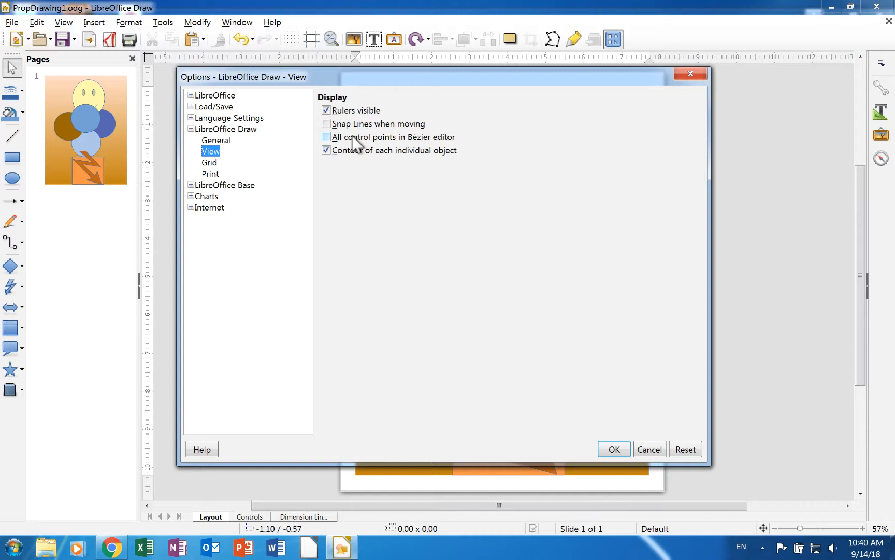
click(326, 151)
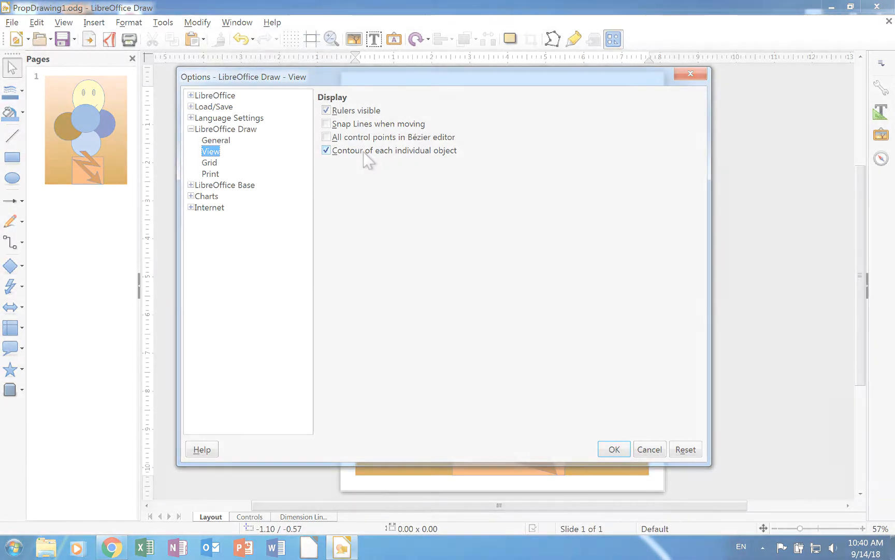
click(209, 162)
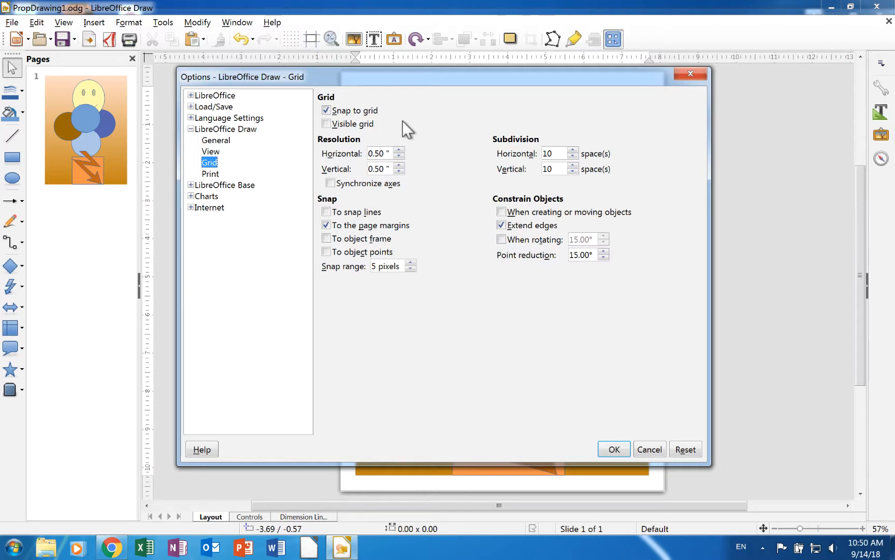
mouse_move(404, 127)
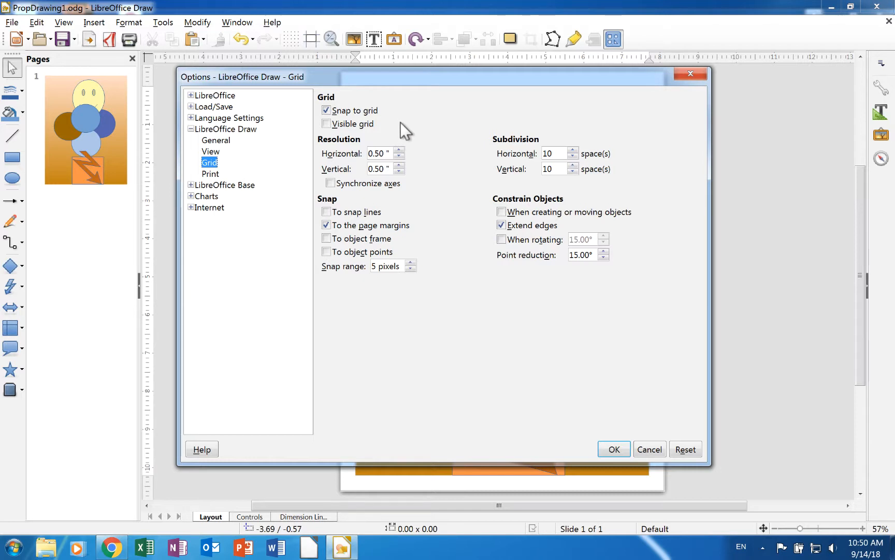
- Review the grid, snap and constrain checkboxes unchanged, then show the Print page
click(326, 110)
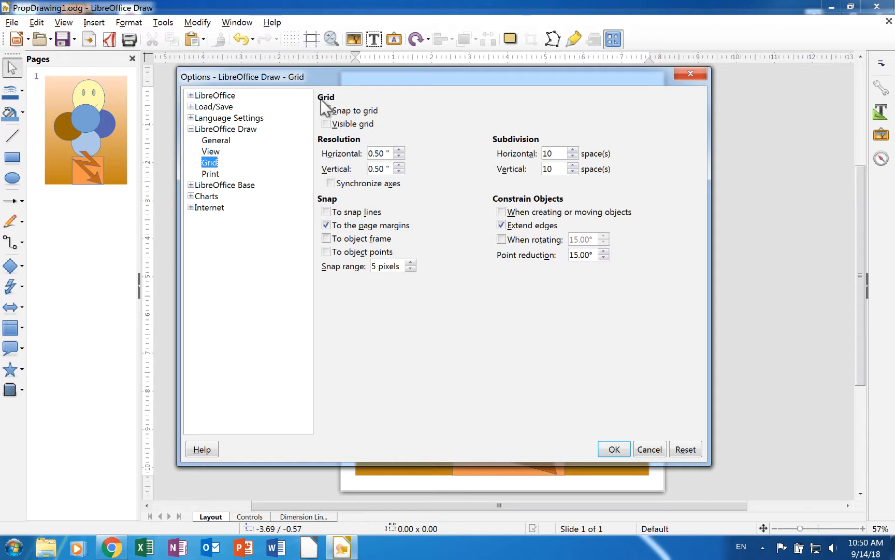
click(327, 111)
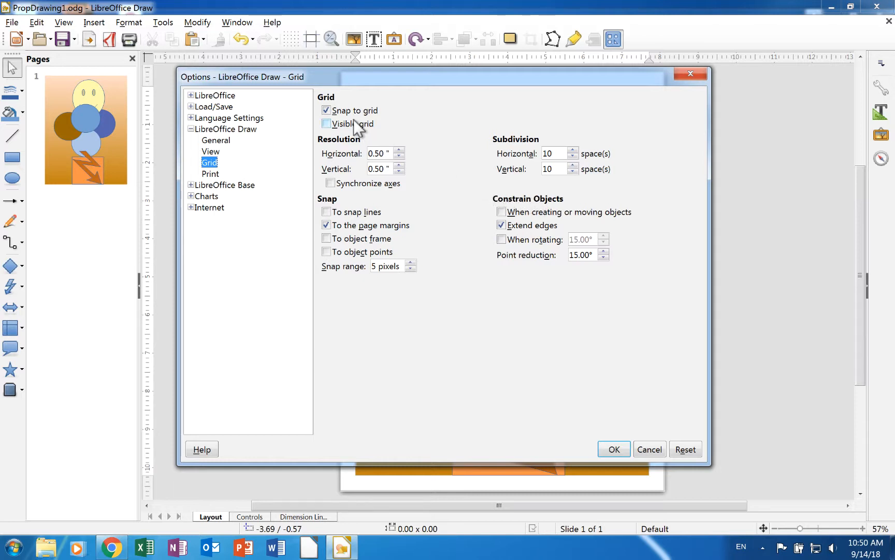
click(326, 124)
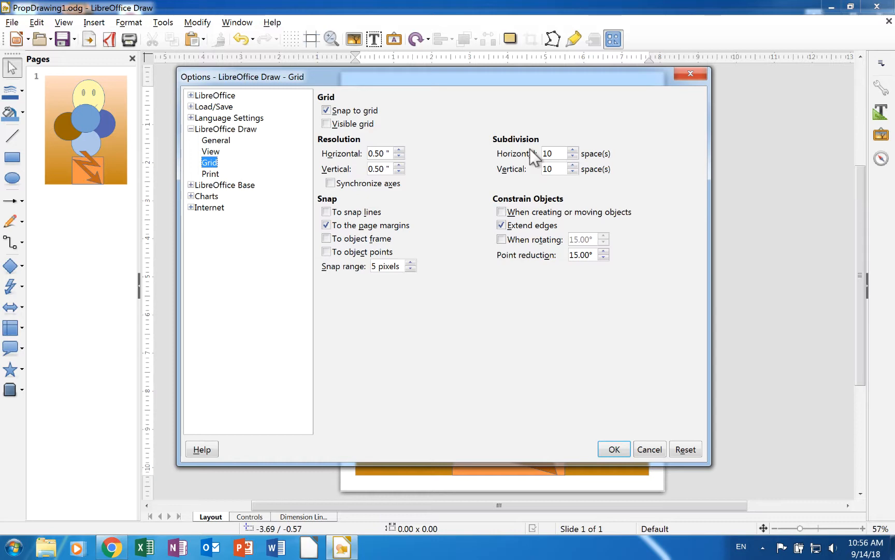
mouse_move(539, 163)
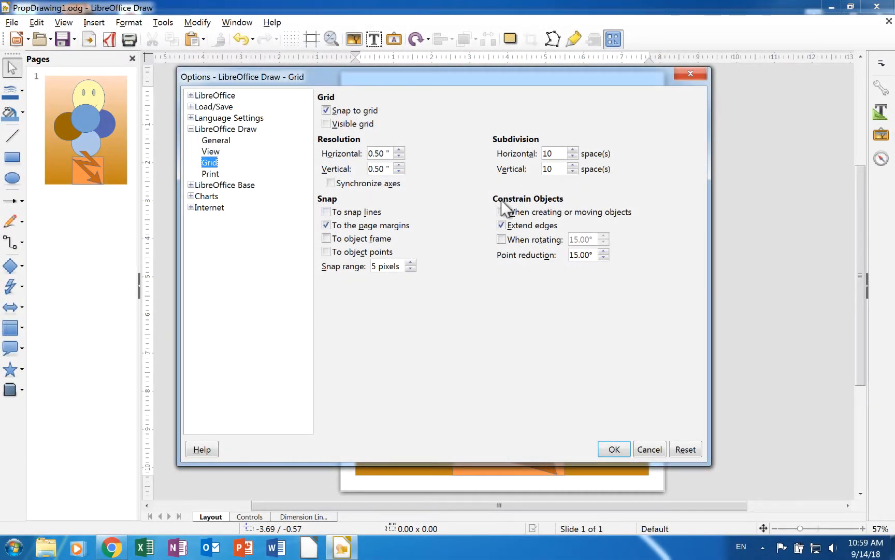
mouse_move(545, 205)
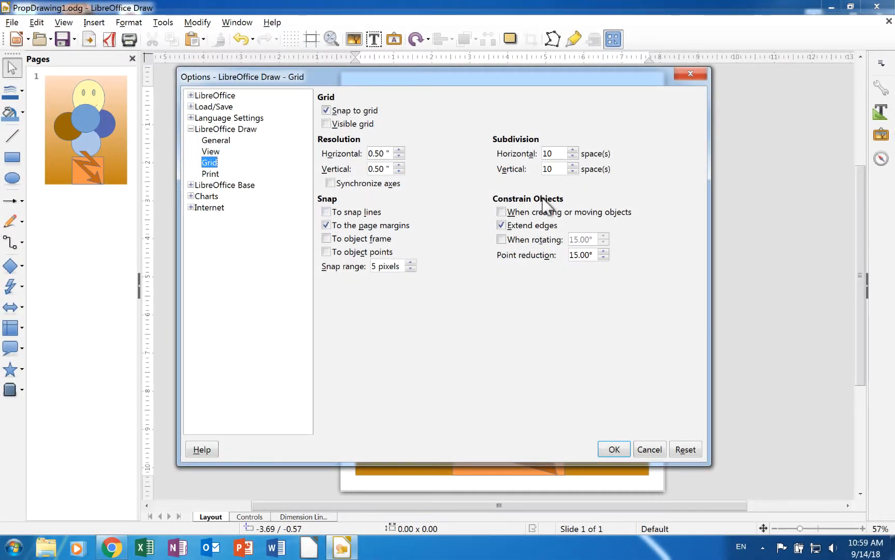
mouse_move(583, 200)
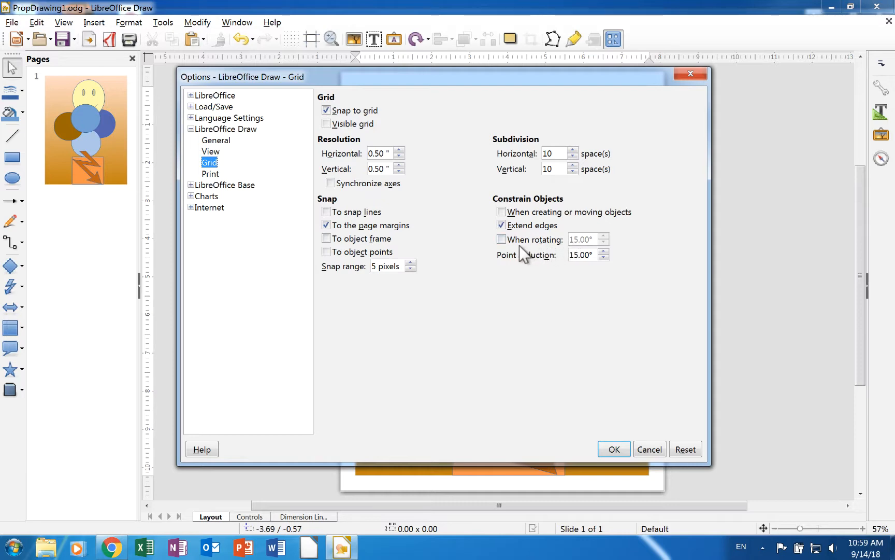
click(211, 173)
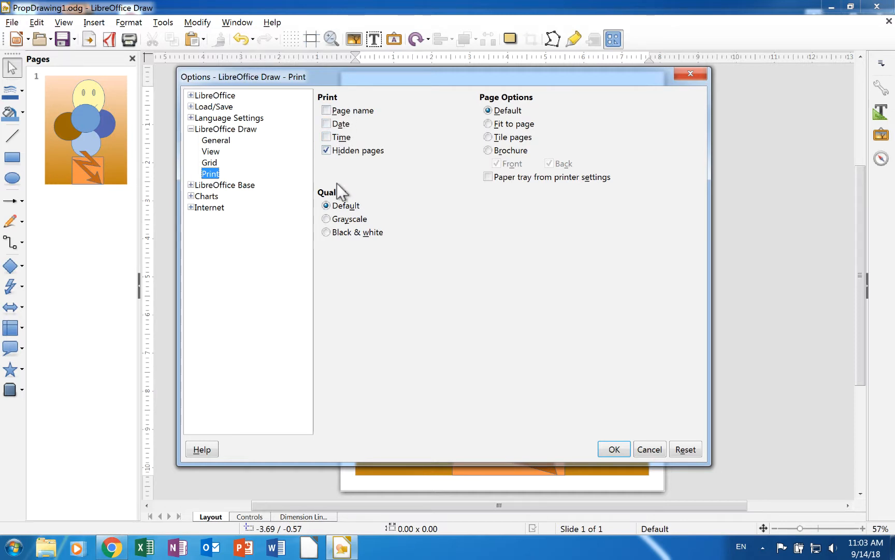
mouse_move(345, 225)
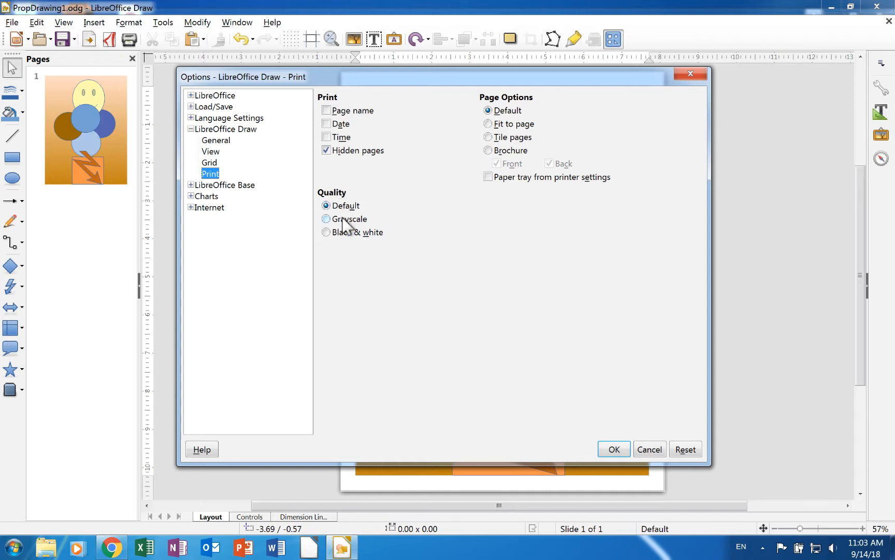